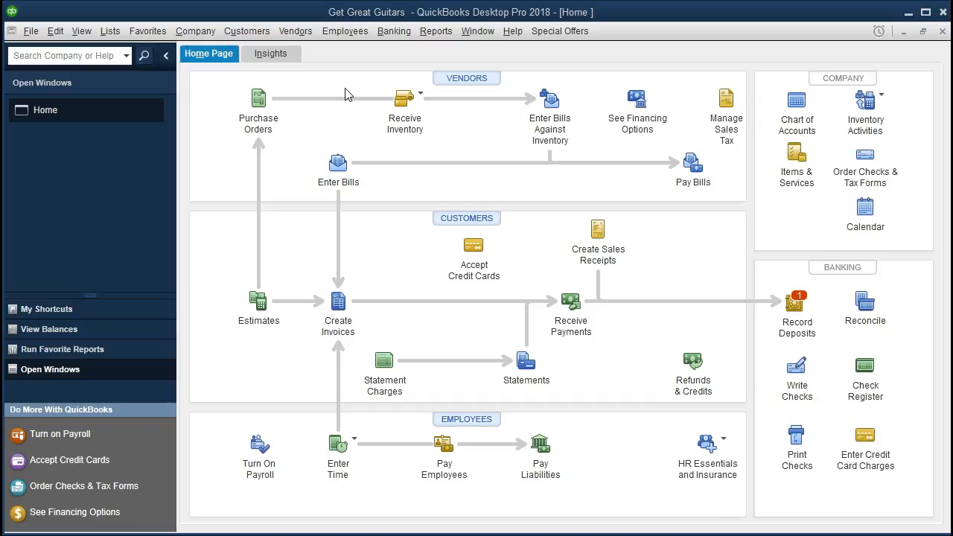
mouse_move(345, 30)
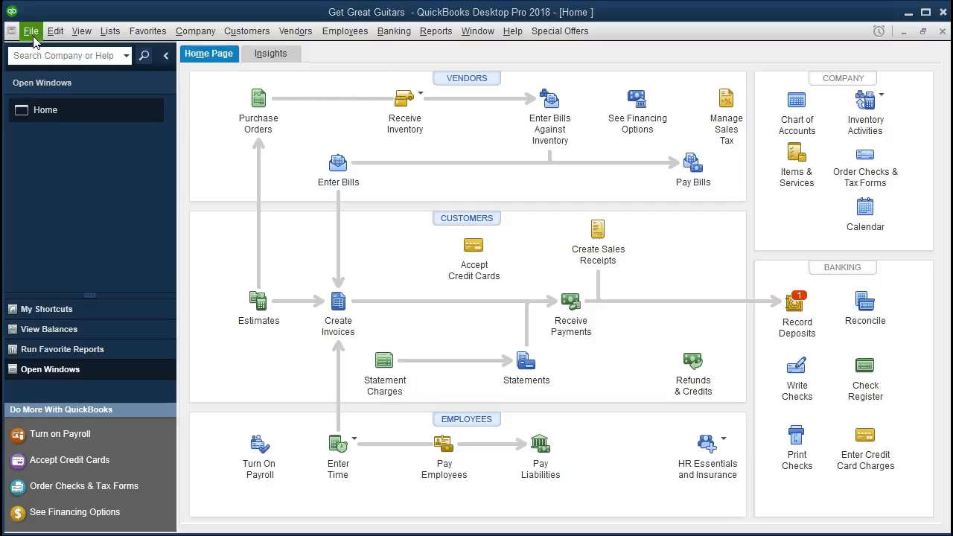
Browse the File, View and Company menus without choosing anything
left_click(31, 30)
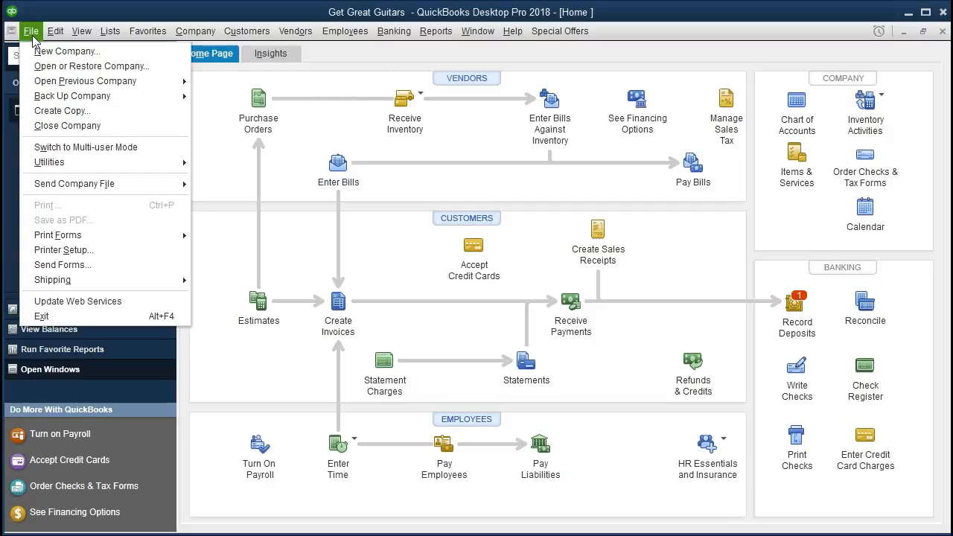
left_click(31, 30)
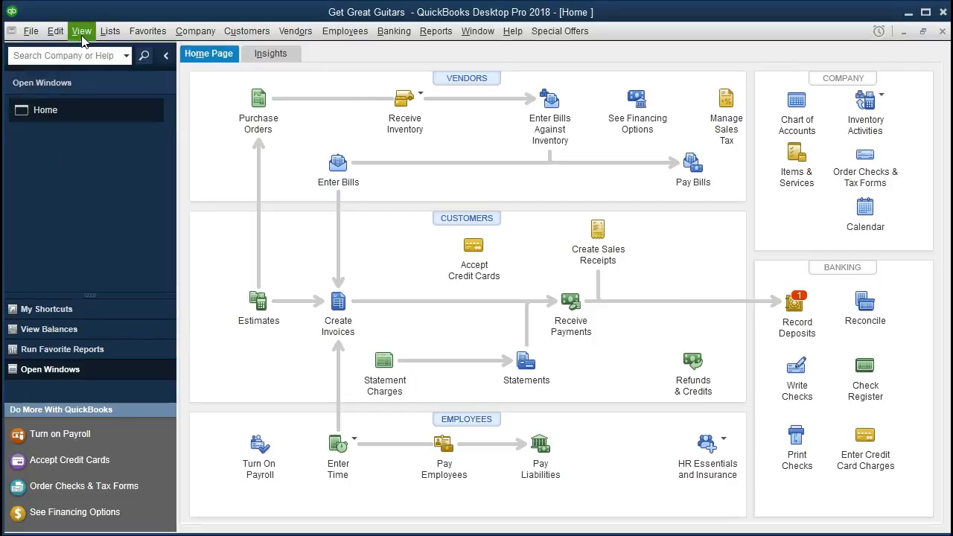
left_click(80, 30)
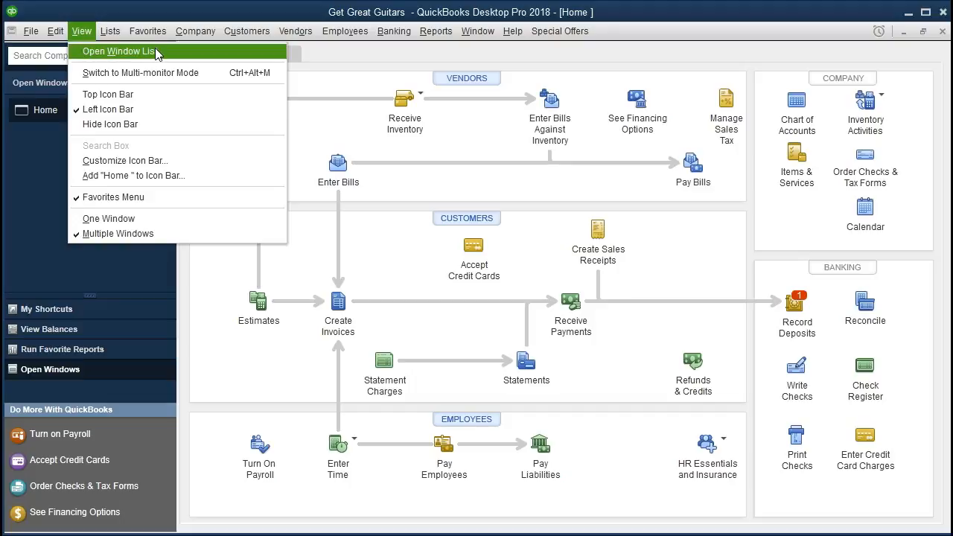
left_click(120, 51)
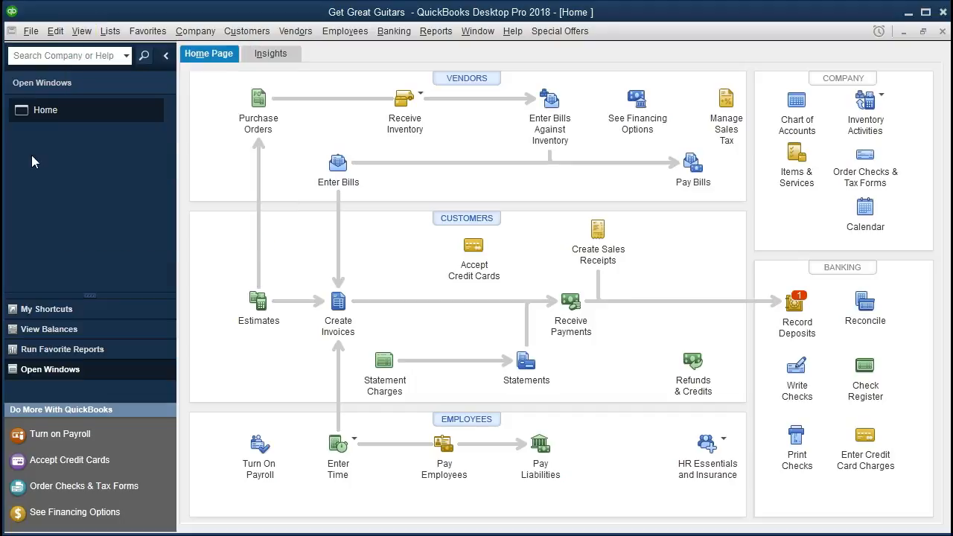
mouse_move(214, 54)
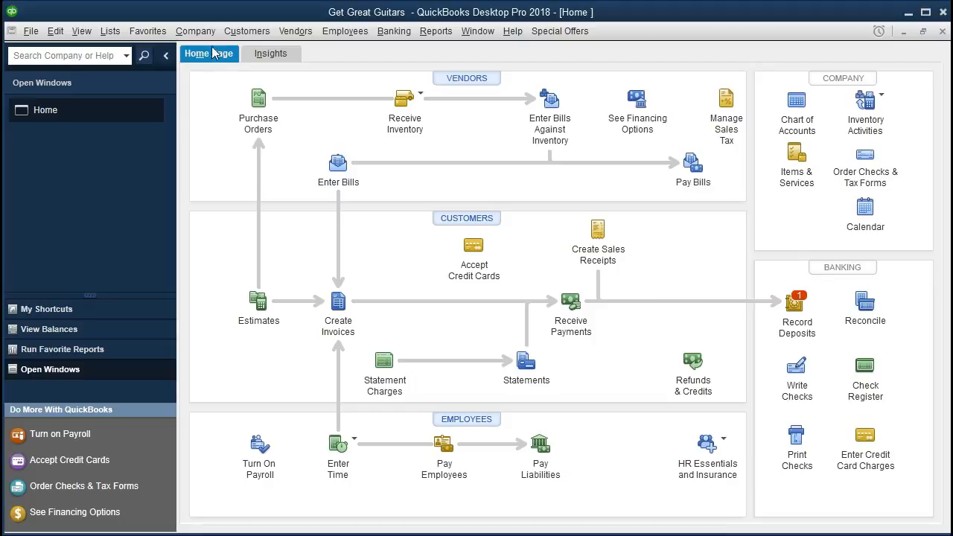
left_click(195, 30)
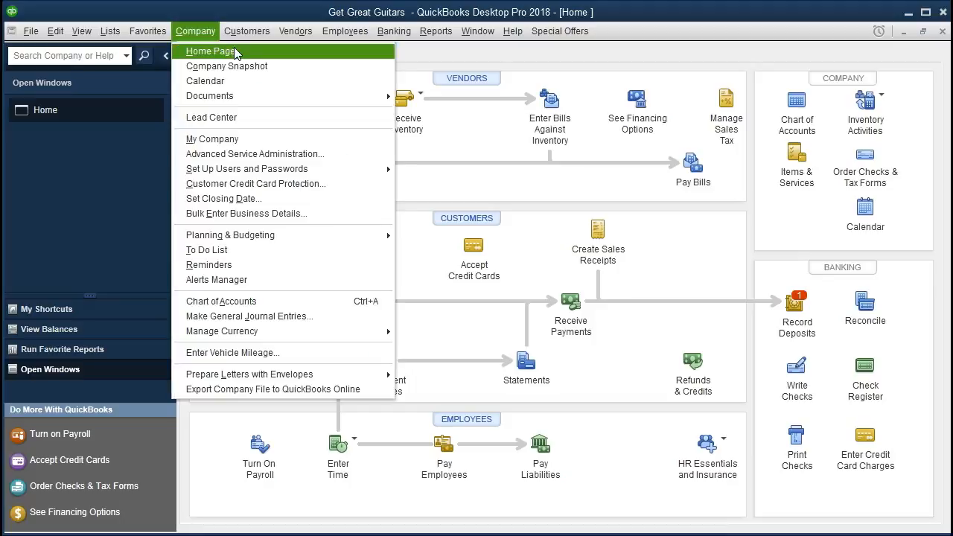
left_click(211, 51)
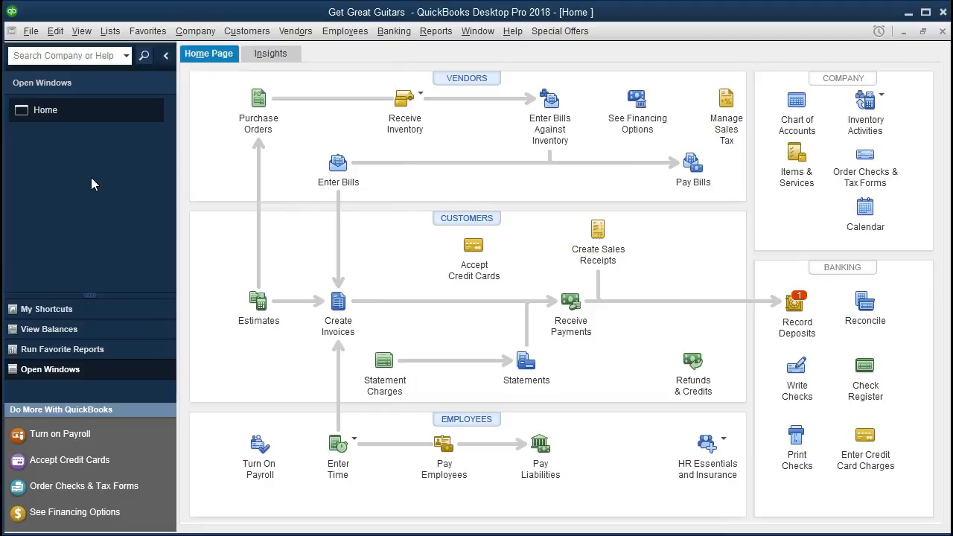
mouse_move(357, 116)
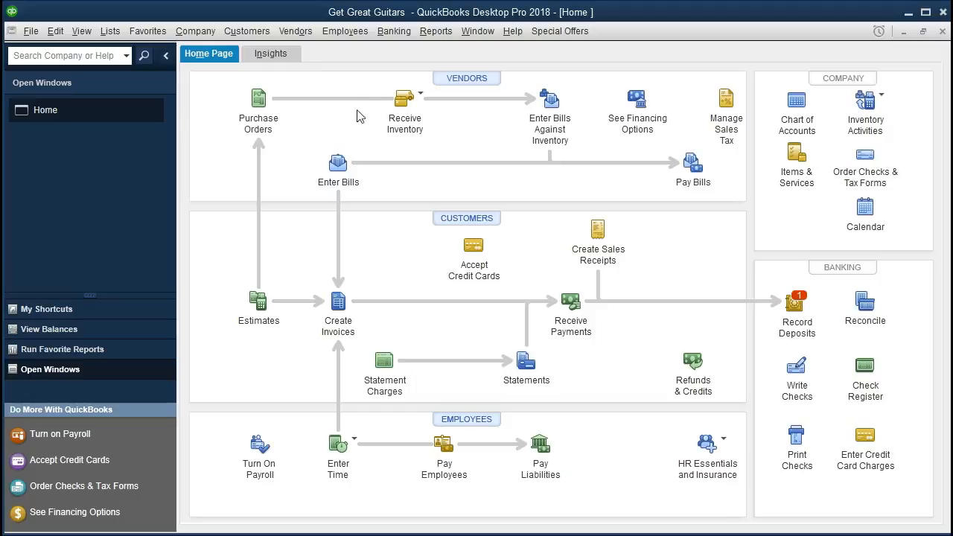
mouse_move(434, 29)
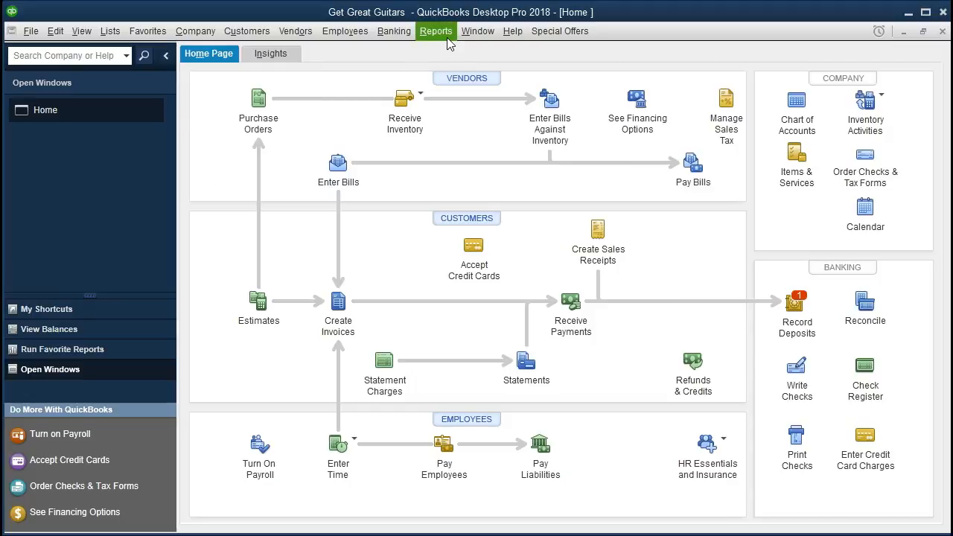
Run the Balance Sheet Standard report from Reports > Company & Financial, dated 12/31/2021
left_click(435, 30)
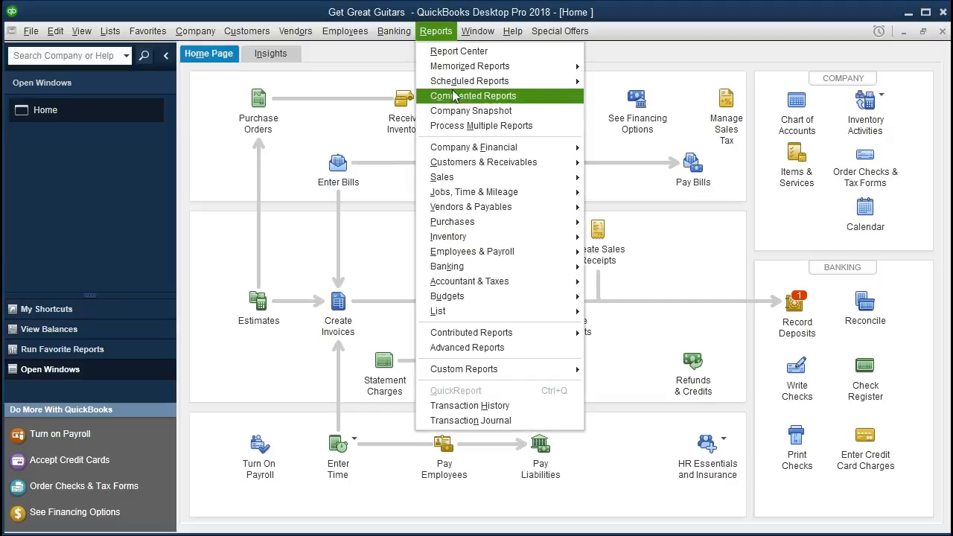
mouse_move(474, 148)
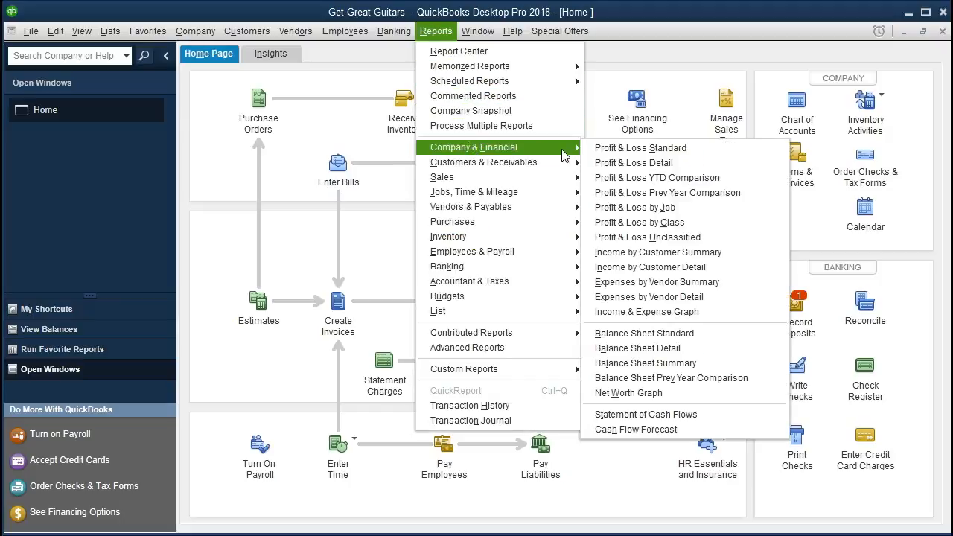
mouse_move(677, 312)
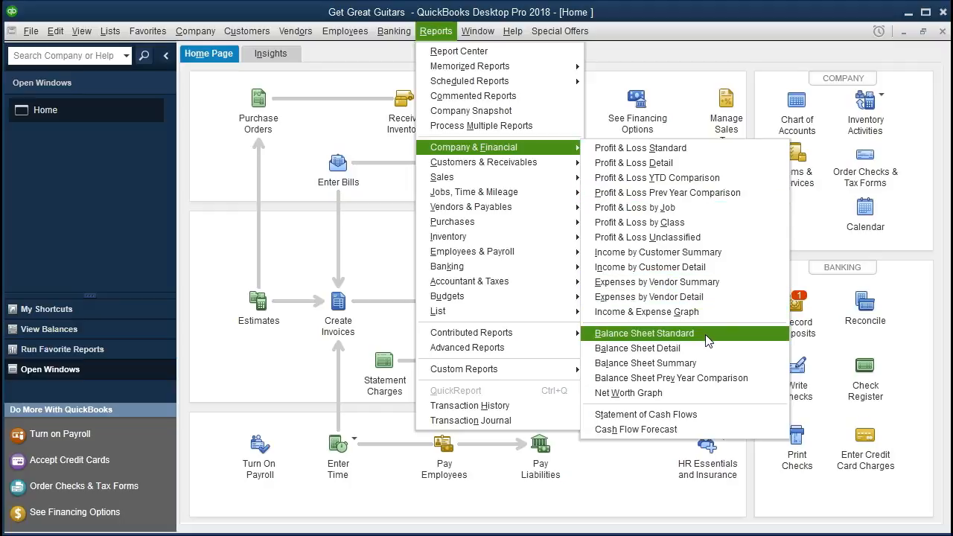
left_click(643, 333)
type("1")
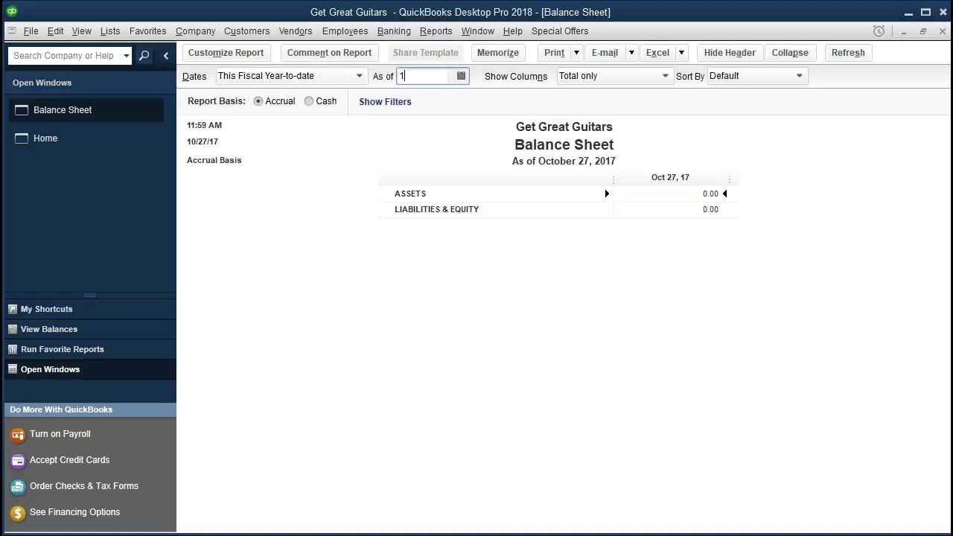
type("23121")
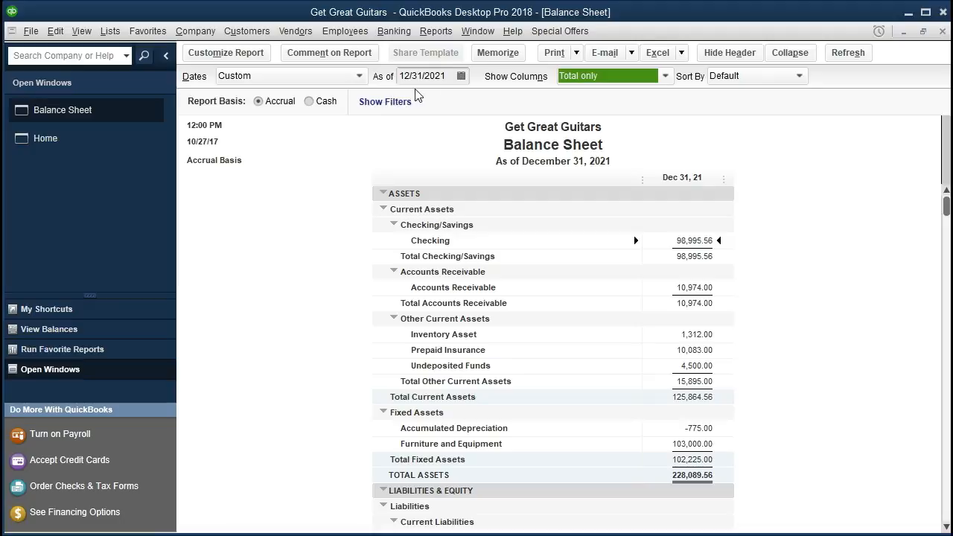
mouse_move(554, 103)
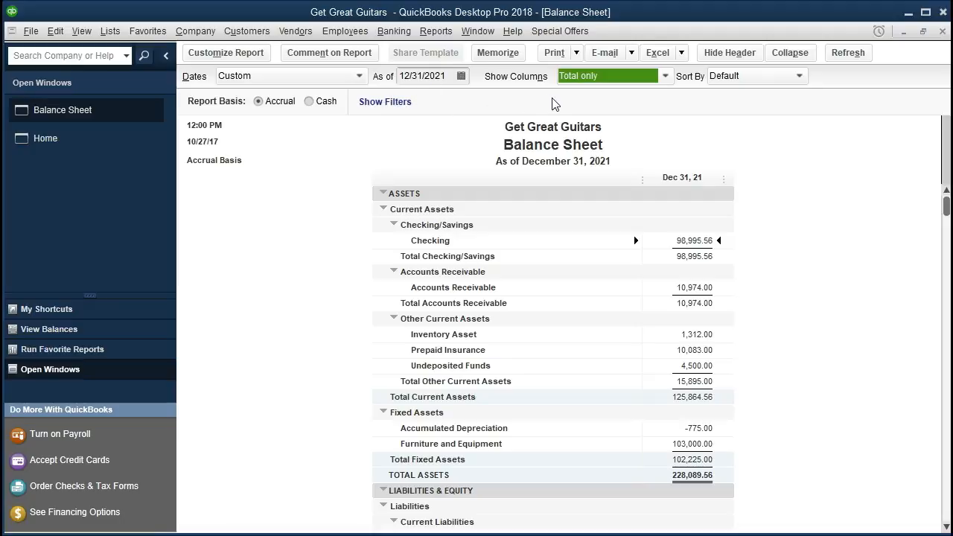
mouse_move(331, 414)
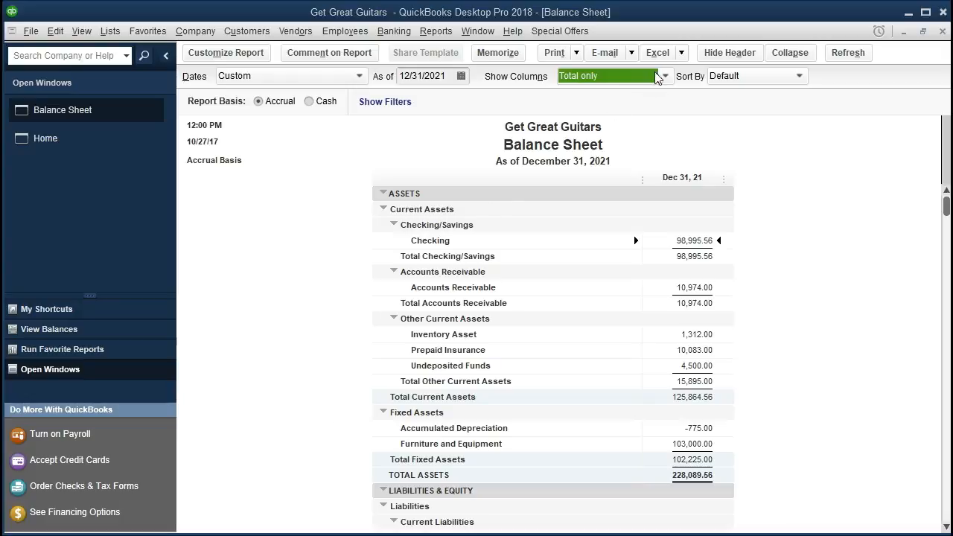
Export the Balance Sheet through the Excel toolbar button into a new workbook
left_click(657, 52)
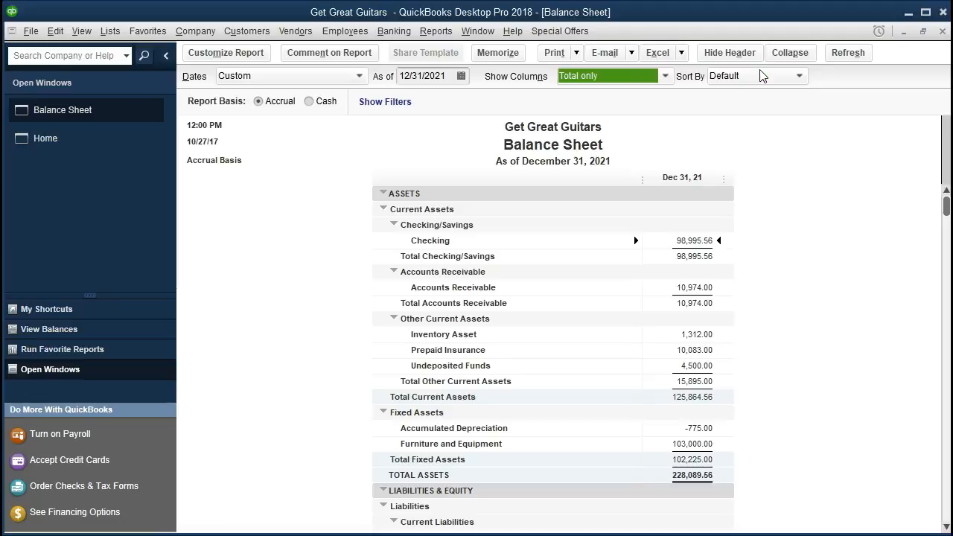
left_click(656, 52)
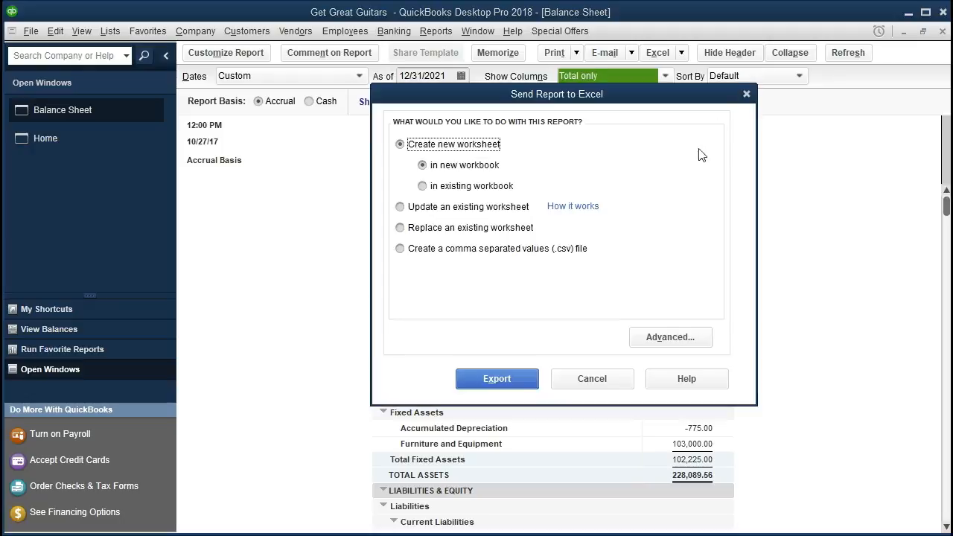
mouse_move(454, 184)
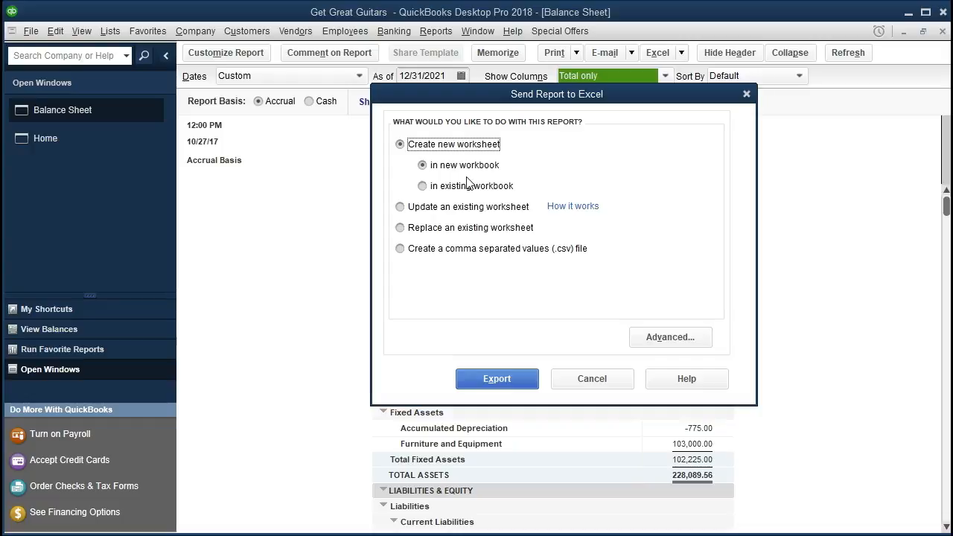
mouse_move(533, 174)
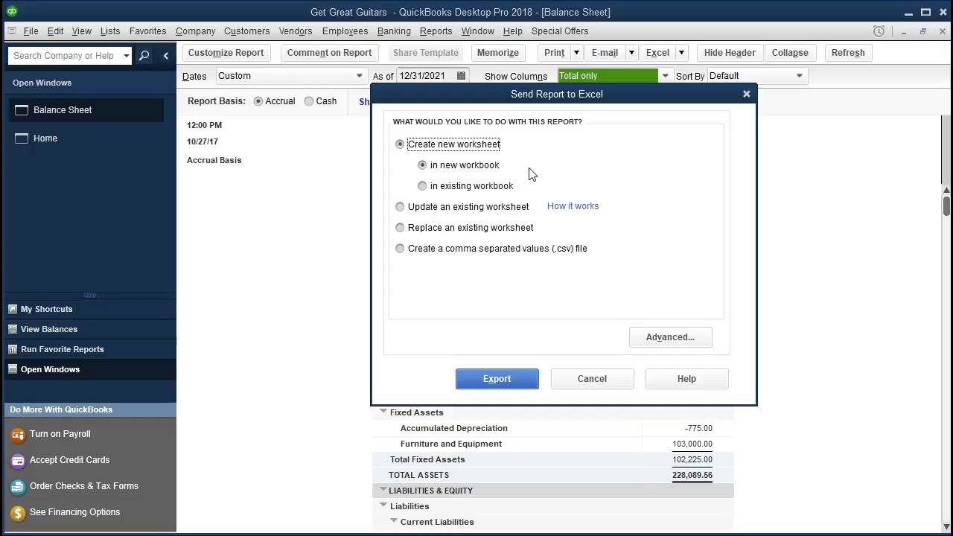
mouse_move(577, 201)
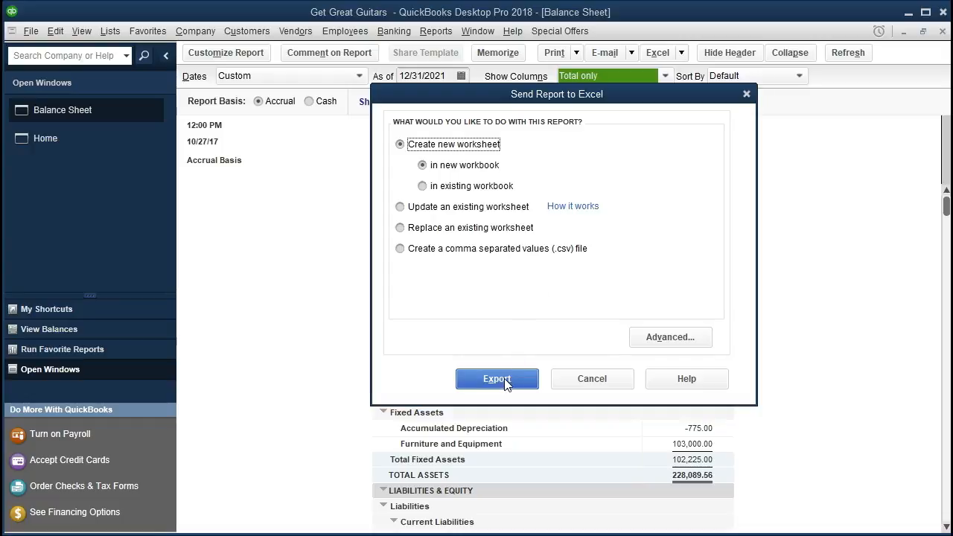
left_click(497, 380)
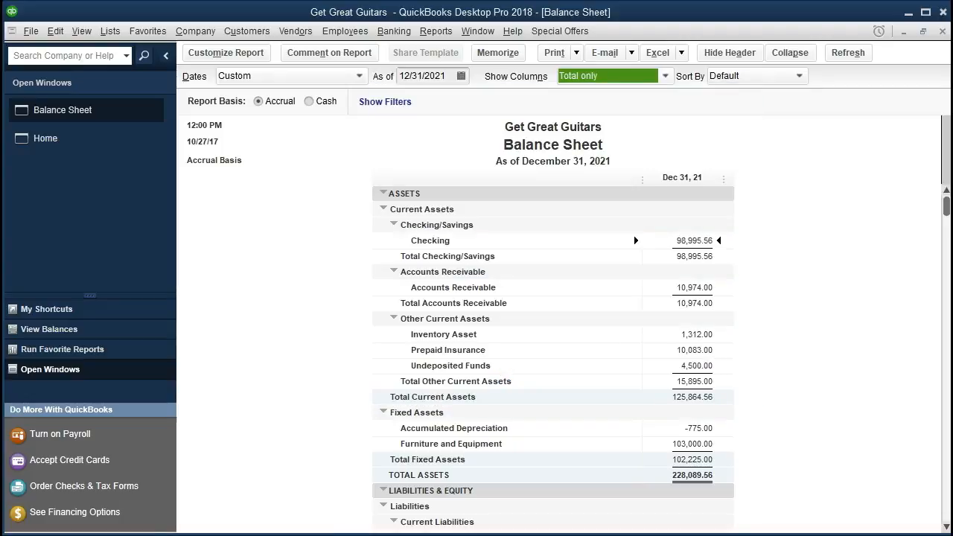
left_click(657, 52)
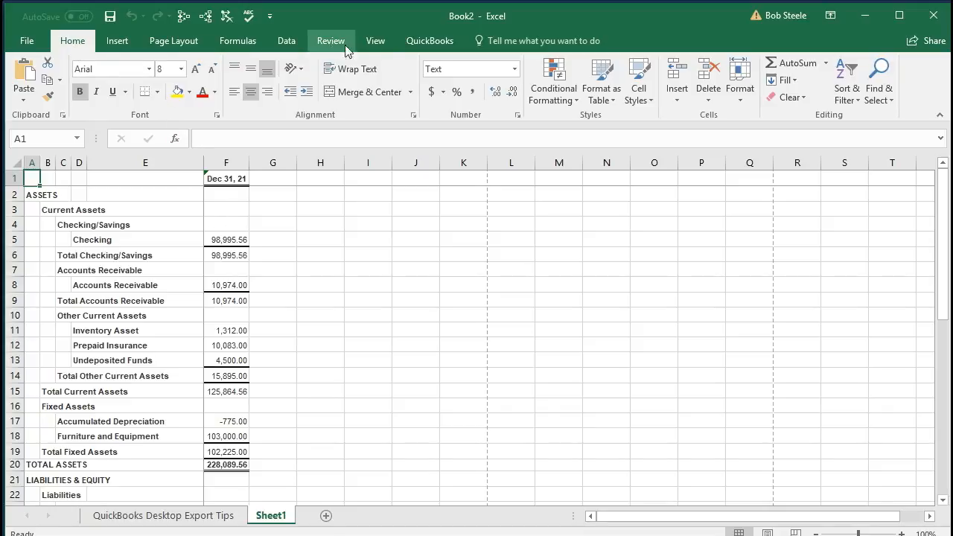
left_click(375, 42)
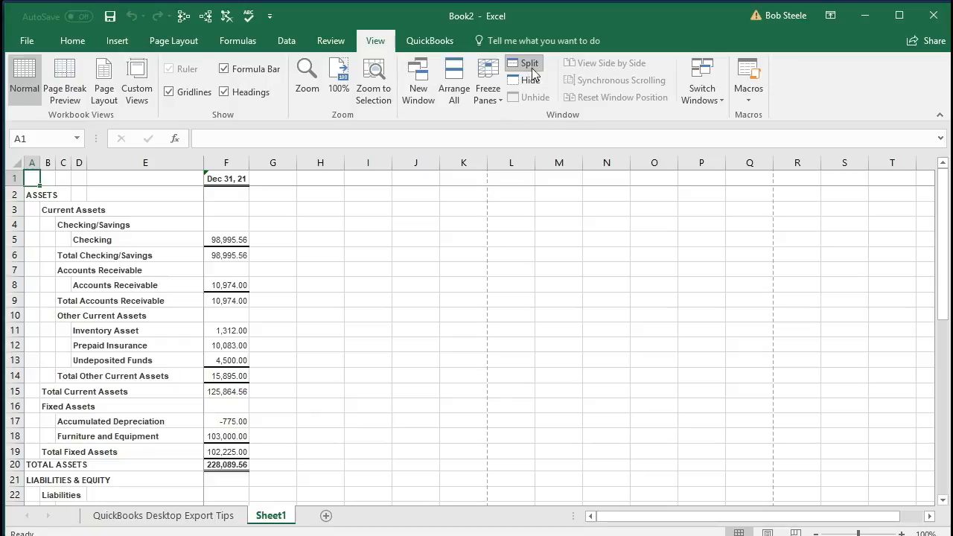
mouse_move(530, 62)
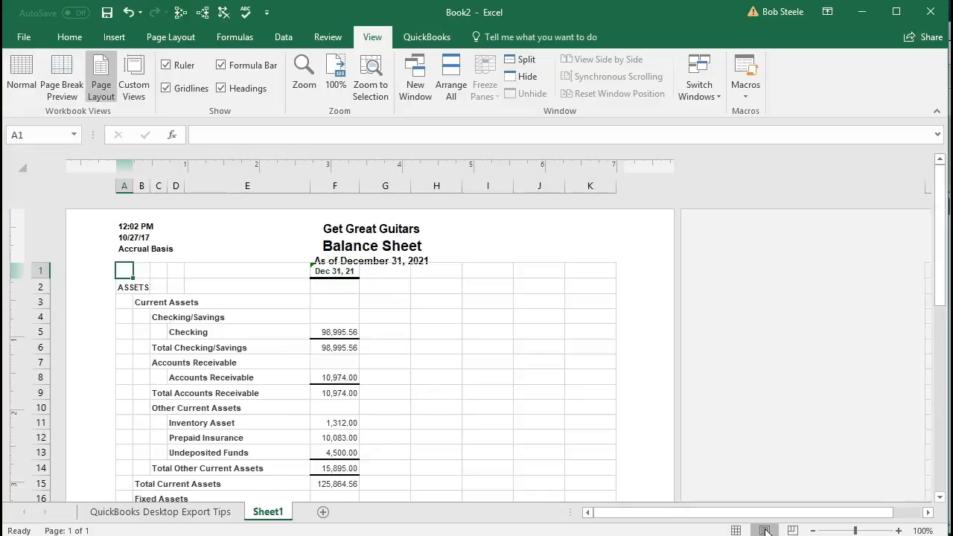
left_click(354, 246)
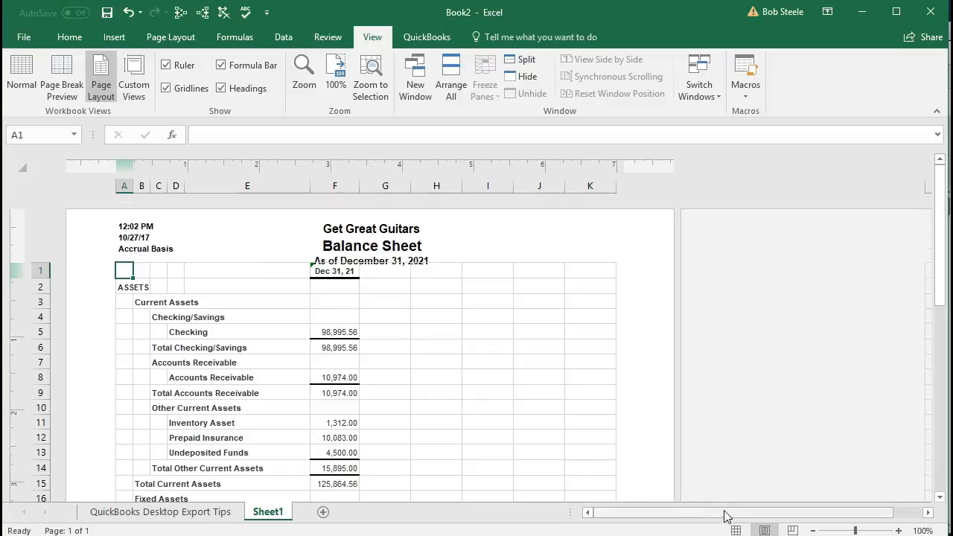
left_click(20, 75)
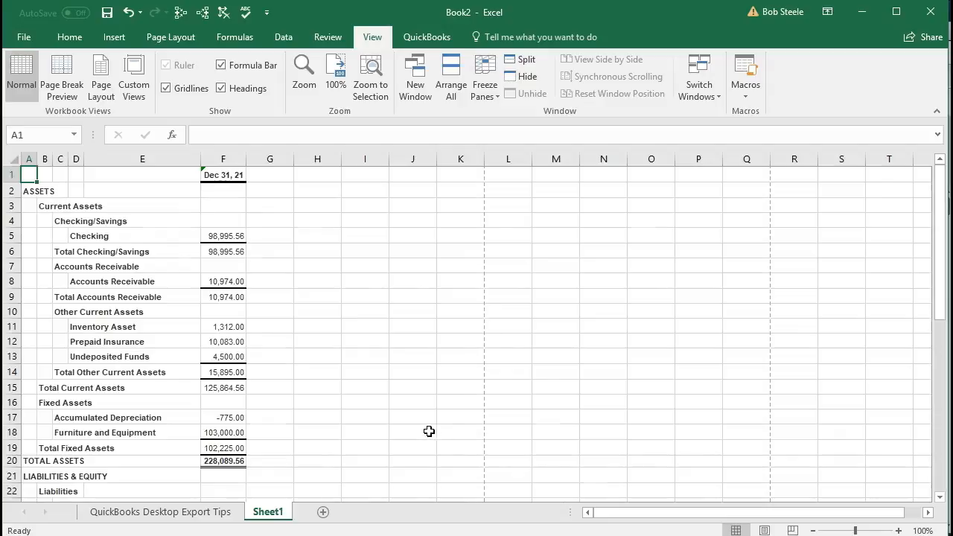
Rename the Sheet1 tab to Balance Sheet
left_click(412, 432)
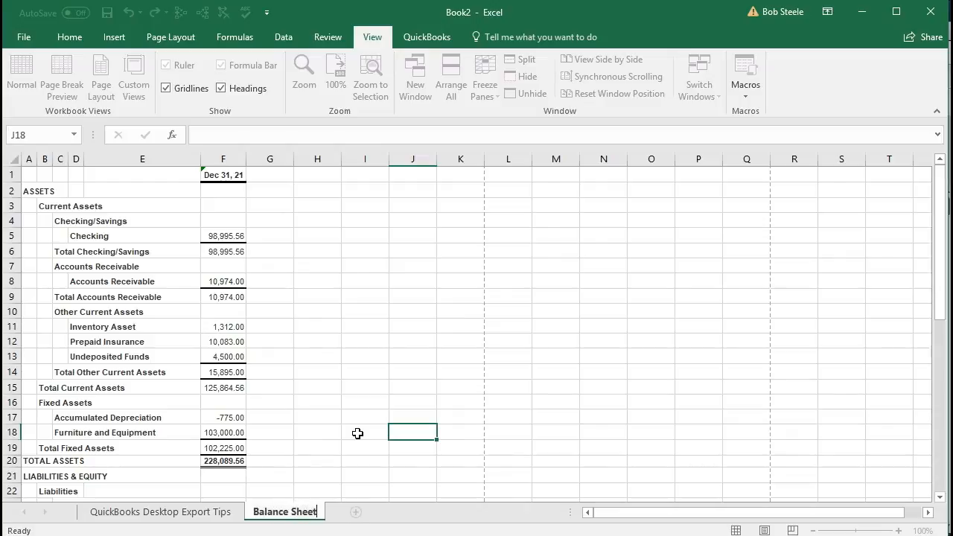
left_click(365, 432)
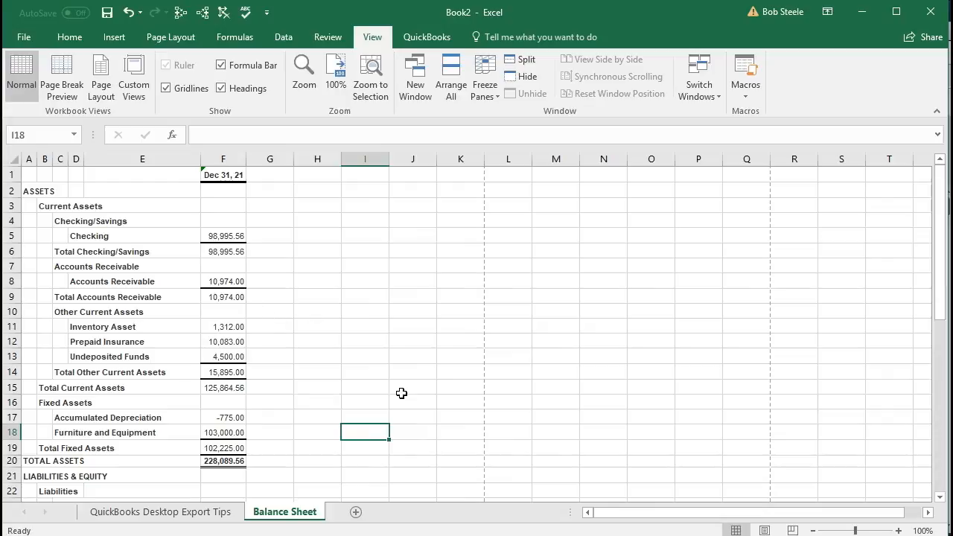
mouse_move(24, 35)
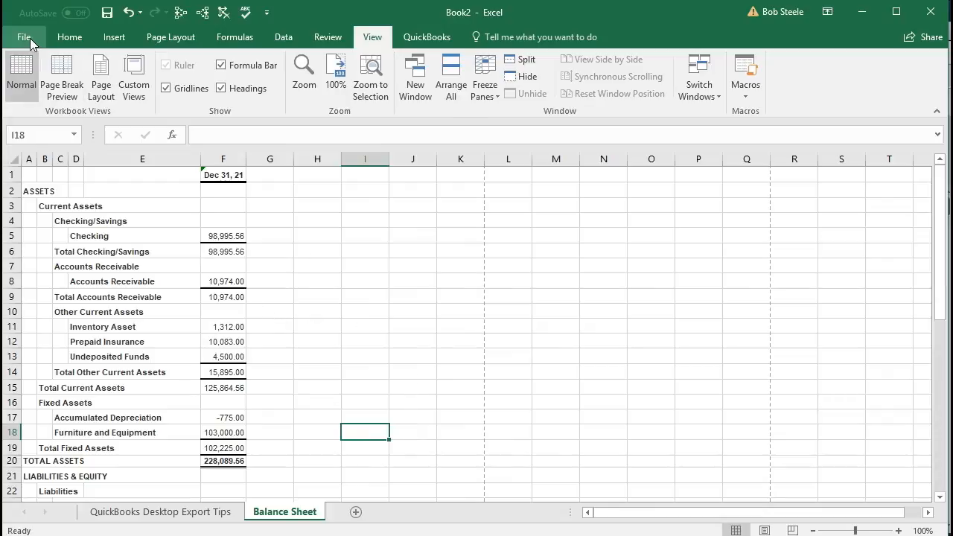
Start Save As and browse to Desktop > Get Great Guitars > Section 2
left_click(23, 36)
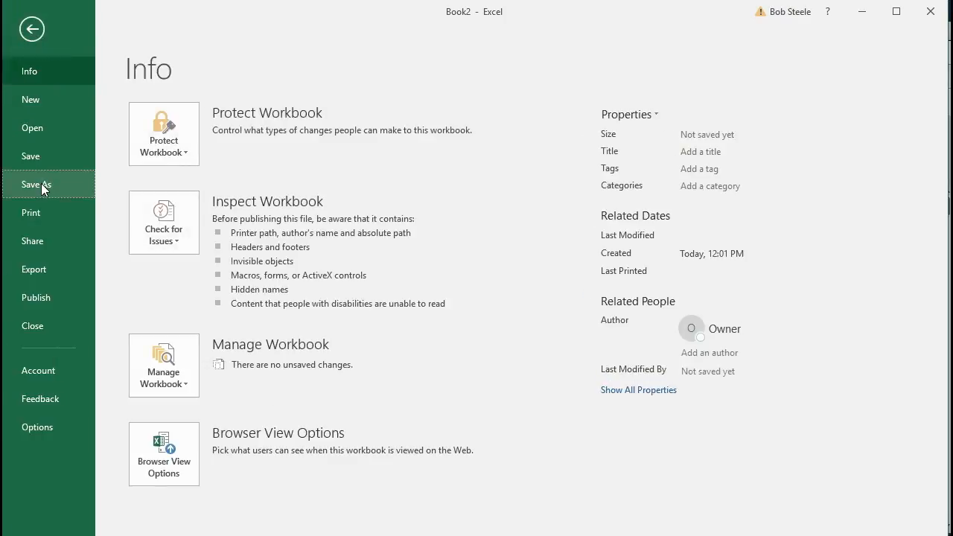
left_click(36, 184)
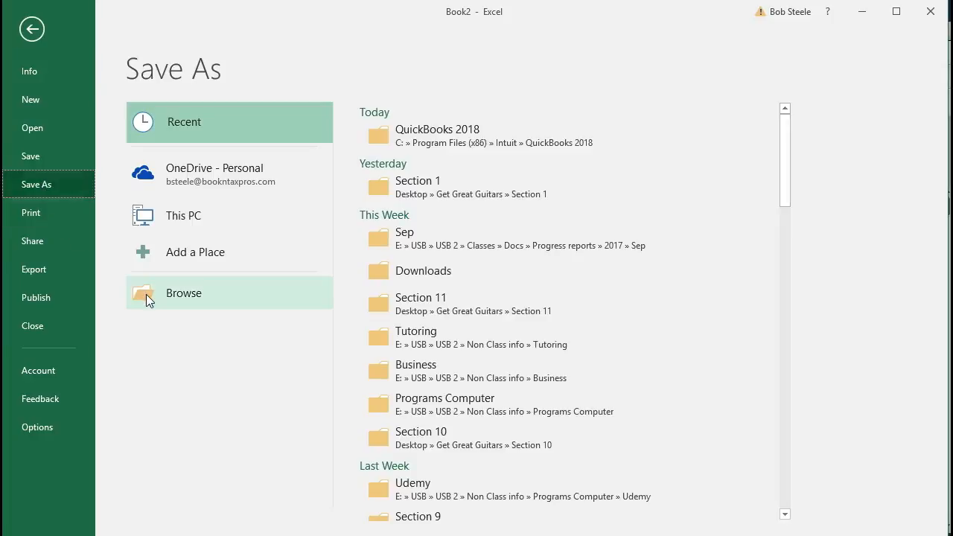
left_click(183, 291)
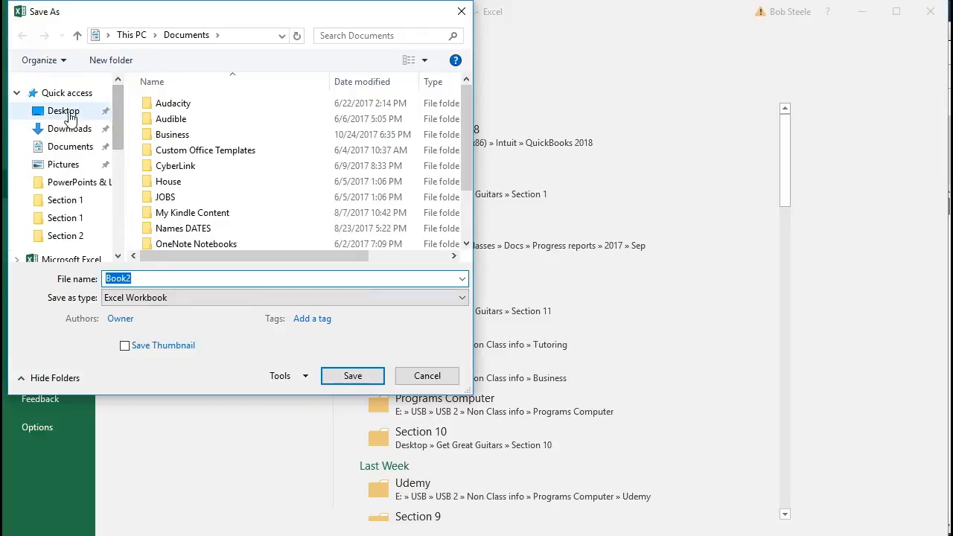
left_click(62, 110)
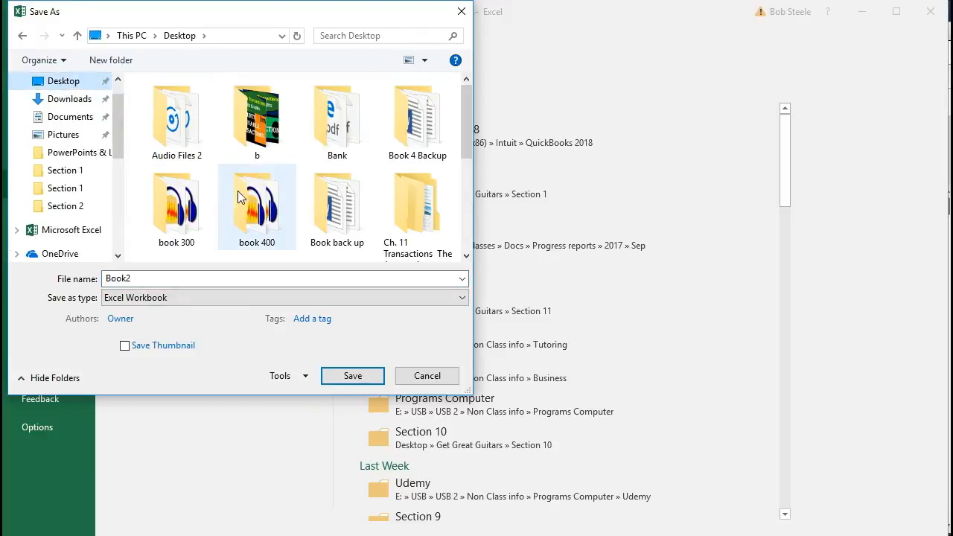
scroll("down", 3)
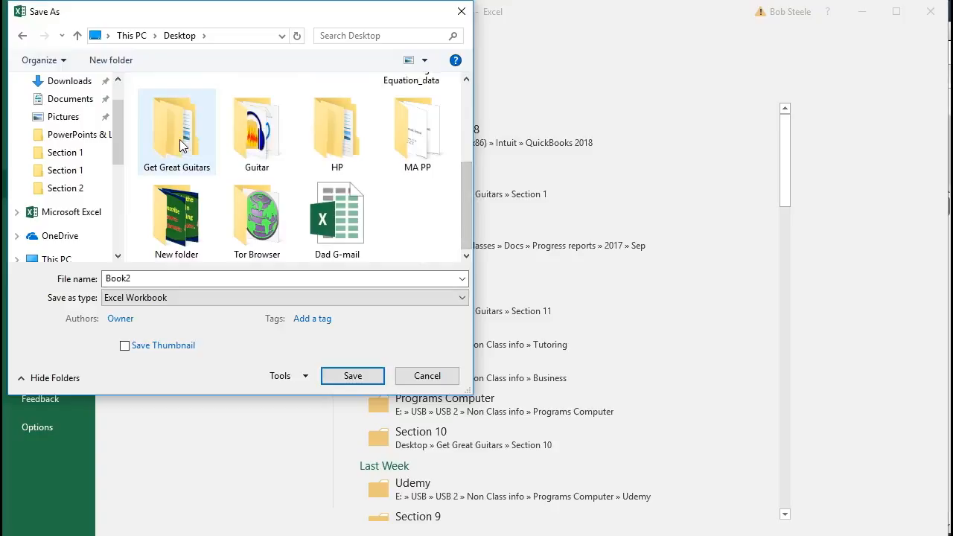
double_click(176, 126)
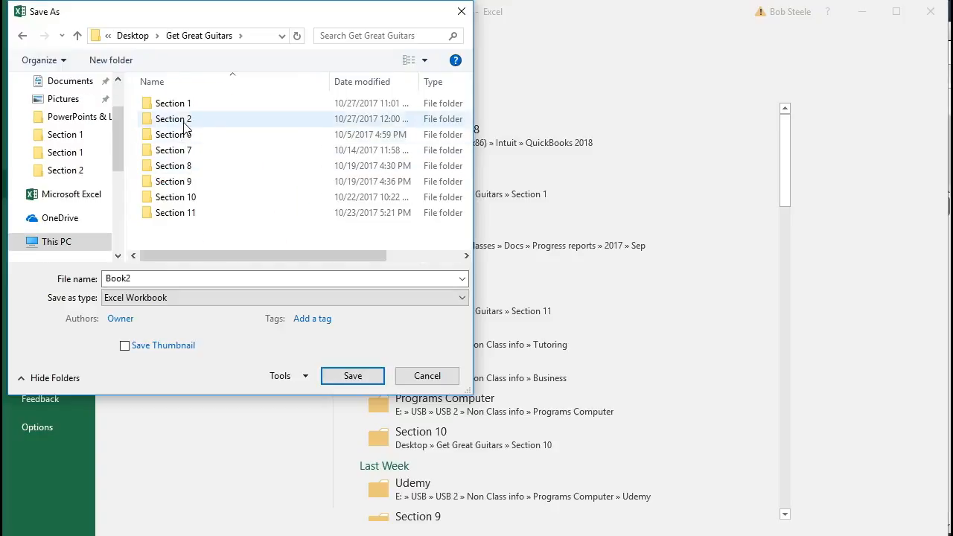
double_click(173, 119)
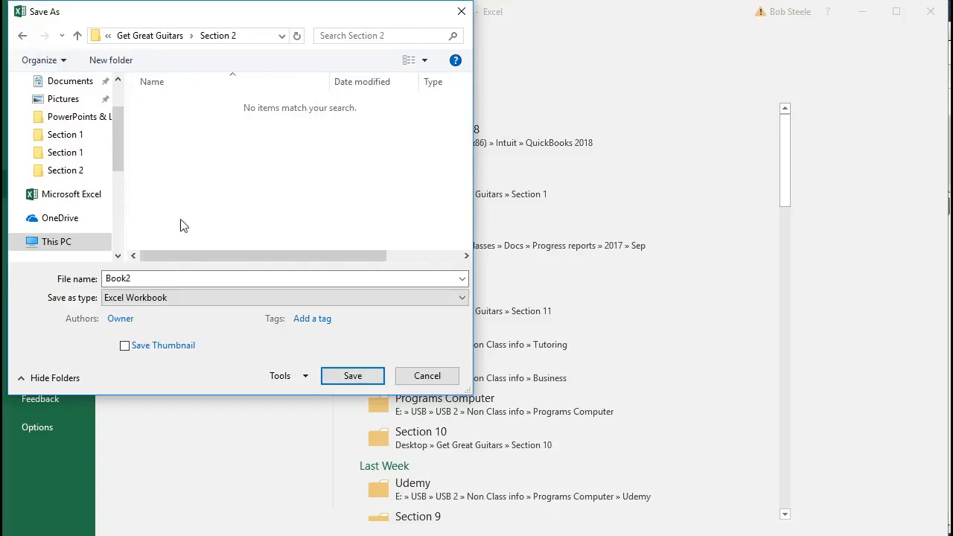
Save the workbook as Section 2 Reports, confirming the macro-free format
type("Section")
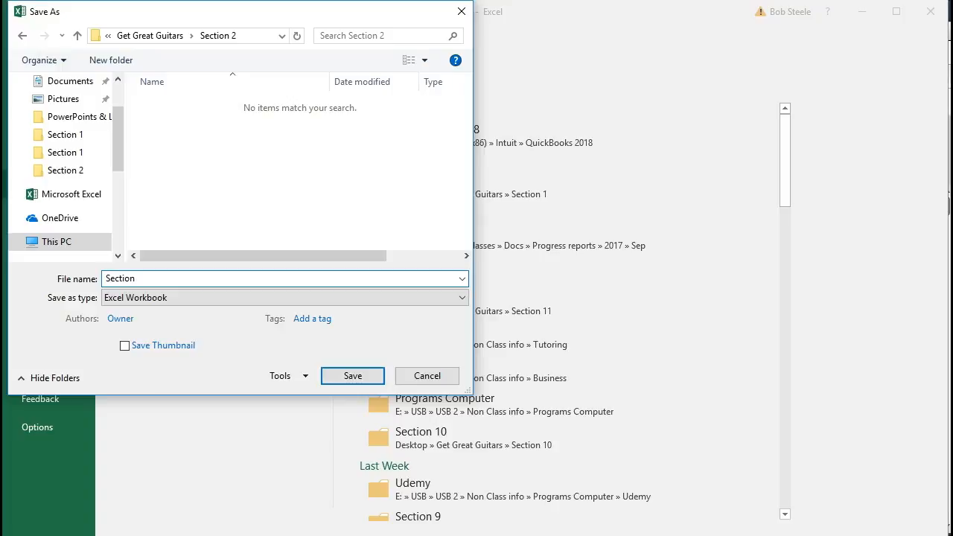
type("2")
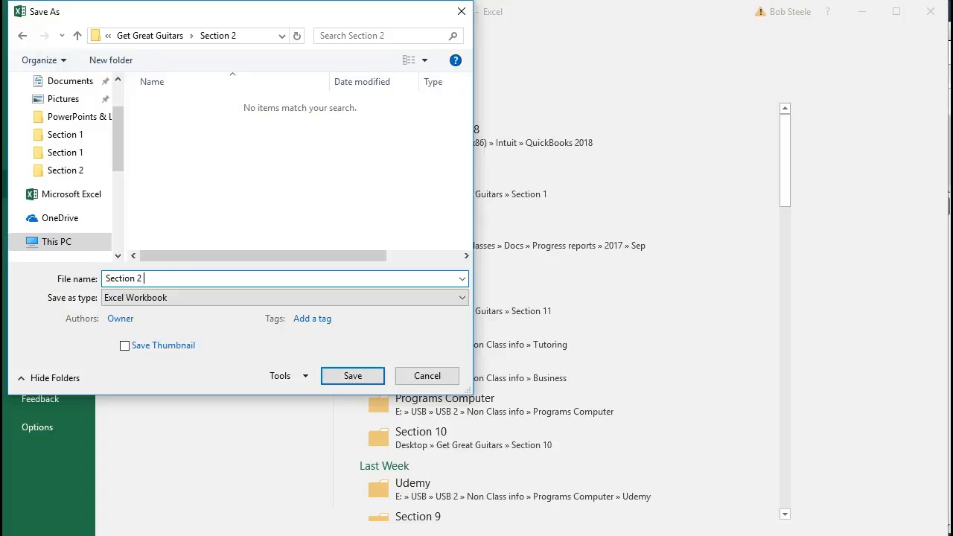
type("Reports")
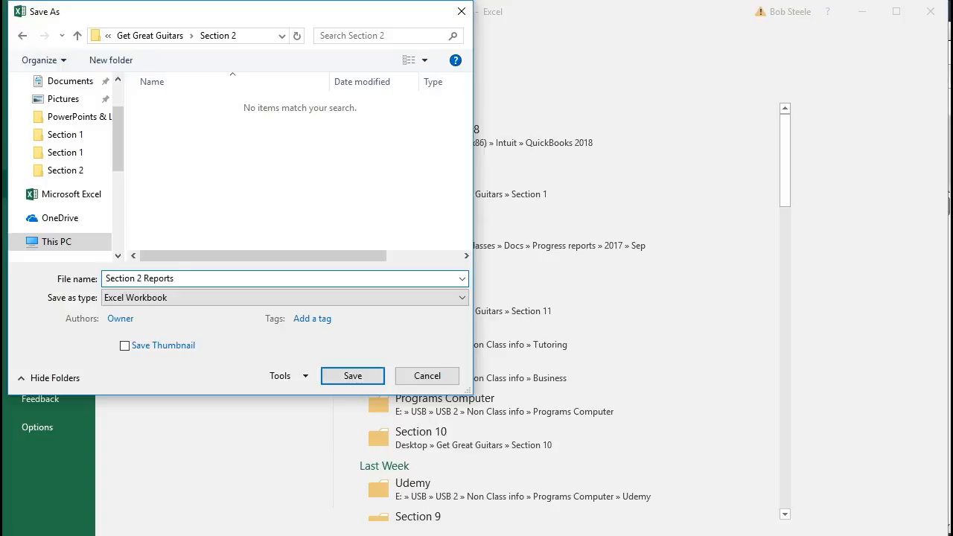
left_click(351, 375)
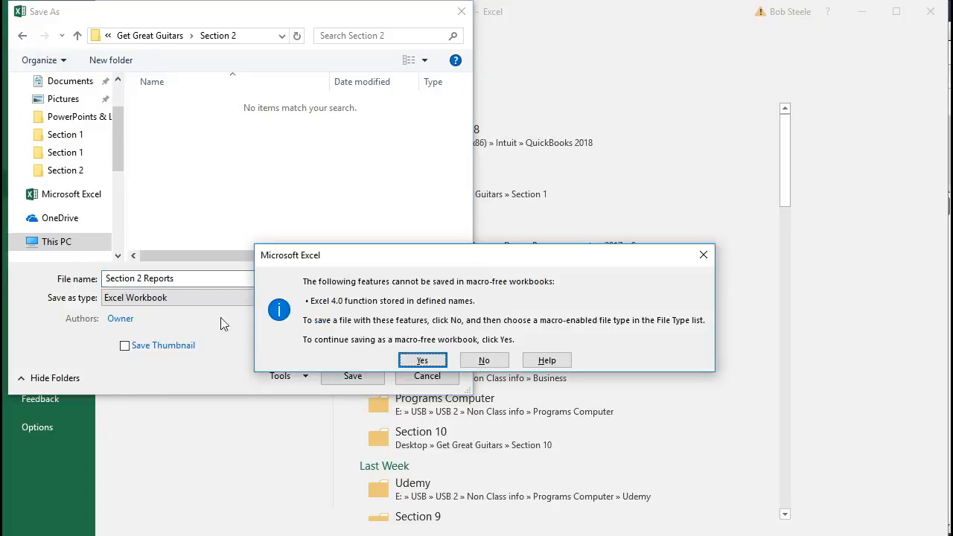
left_click(423, 359)
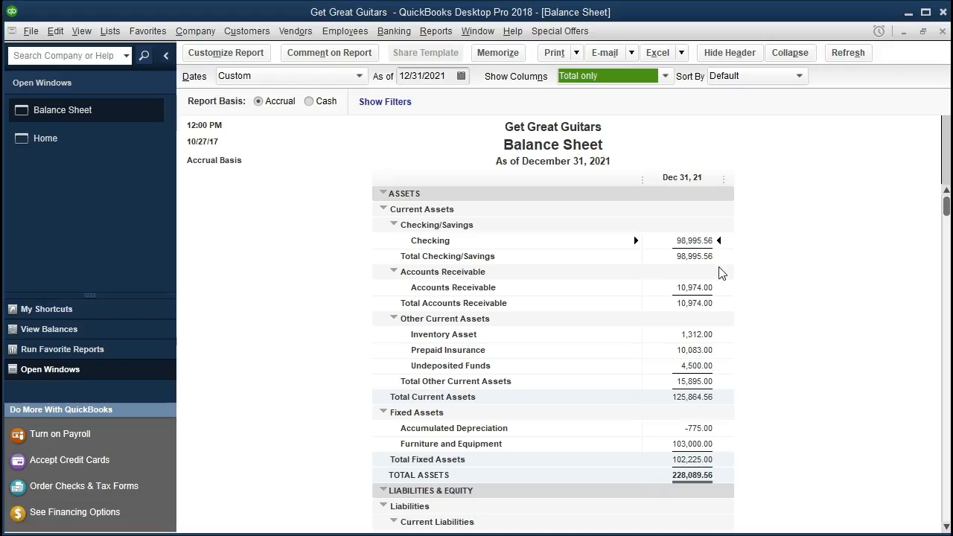
mouse_move(289, 432)
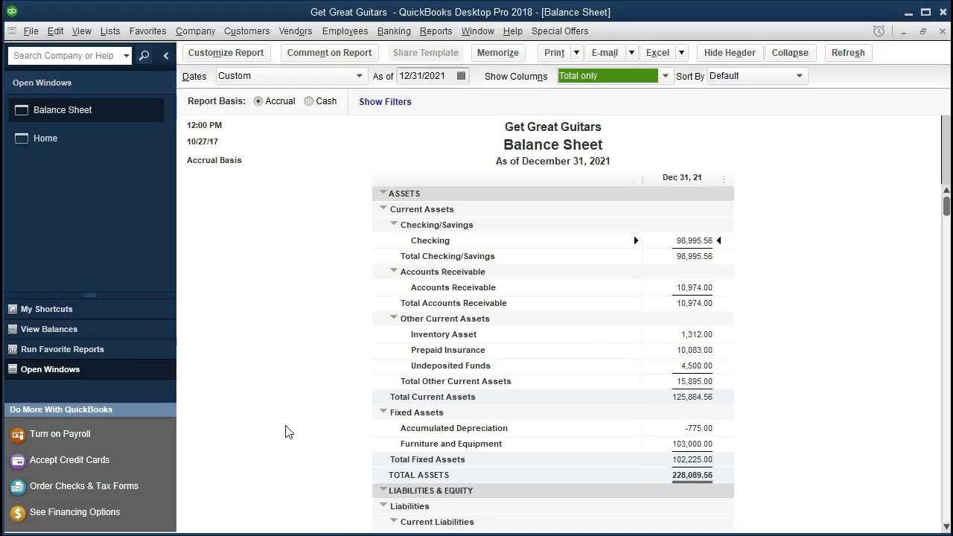